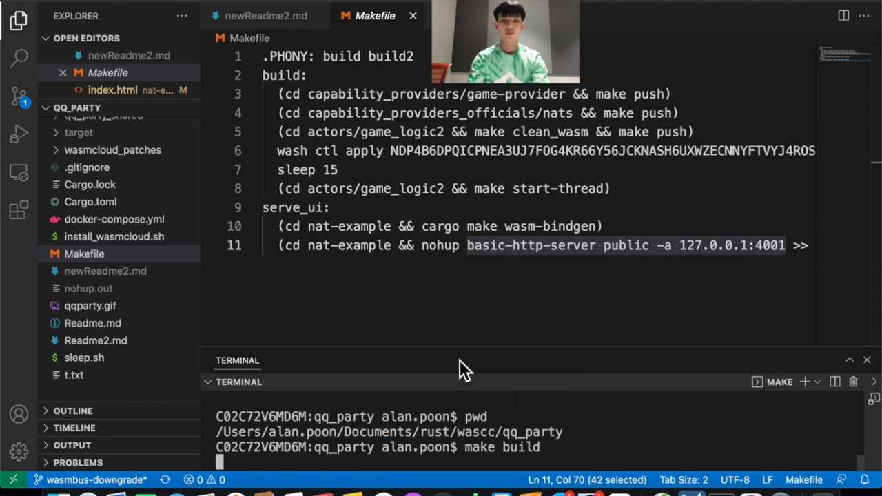
Step: Resize the VS Code terminal panel while make build runs and the wasmCloud host logs
{"action": "left_click_drag", "start_coordinate": [467, 359], "coordinate": [467, 284]}
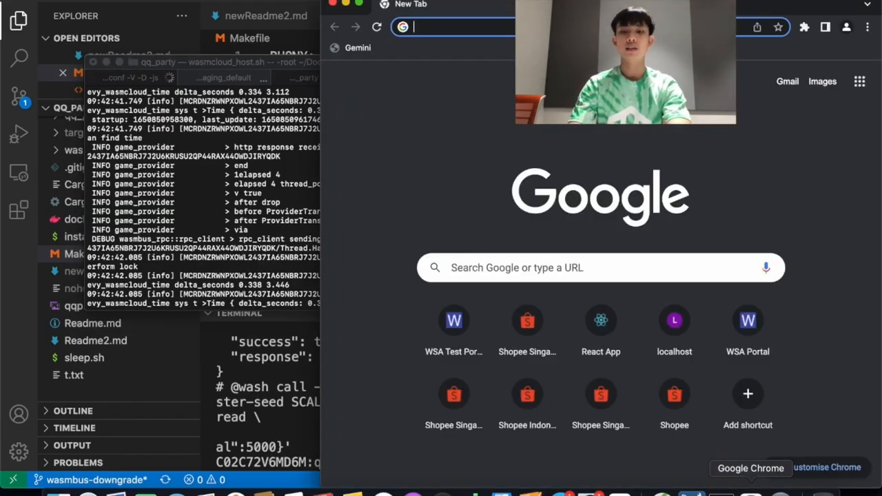
Step: Load localhost:4001 in Chrome and connect to the game server
{"action": "type", "text": "localhost:4001"}
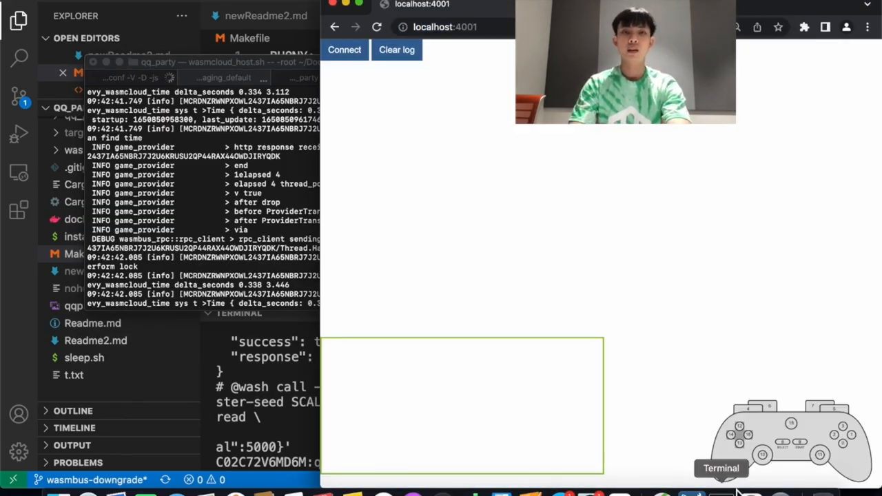
{"action": "left_click", "coordinate": [344, 50]}
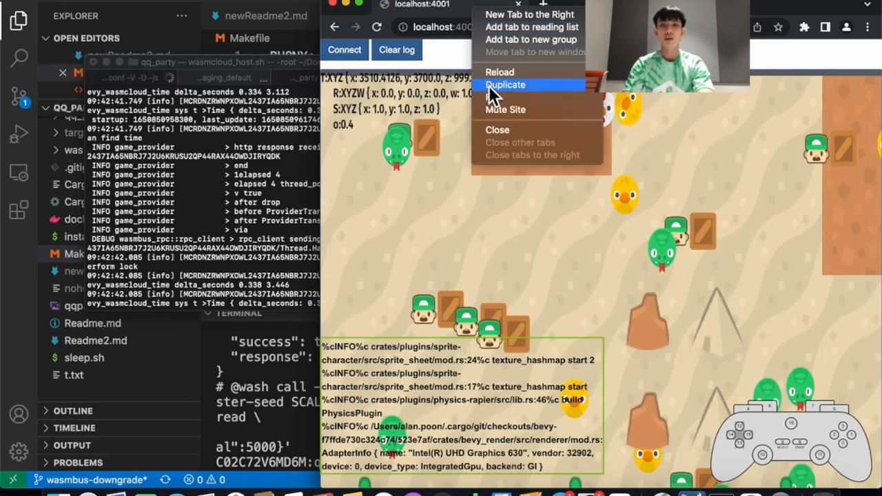
Step: Duplicate the game tab, then start the Keynote slideshow from the demo slide
{"action": "left_click", "coordinate": [505, 84]}
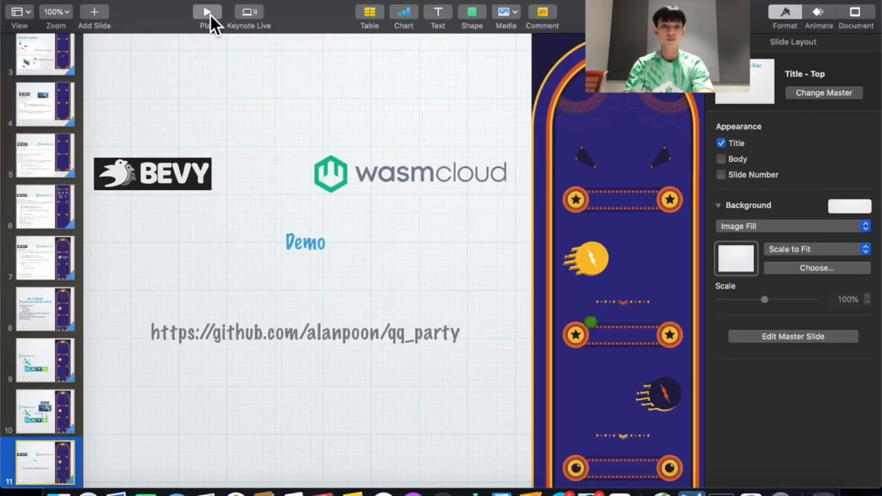
{"action": "left_click", "coordinate": [207, 12]}
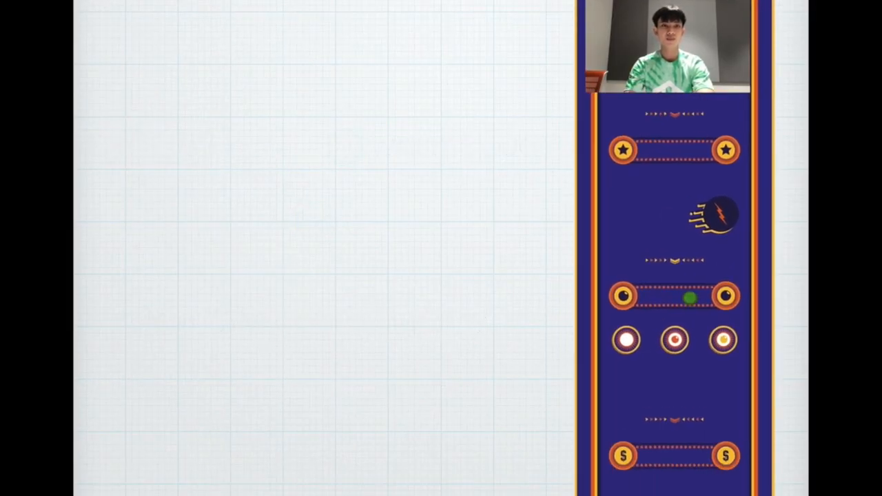